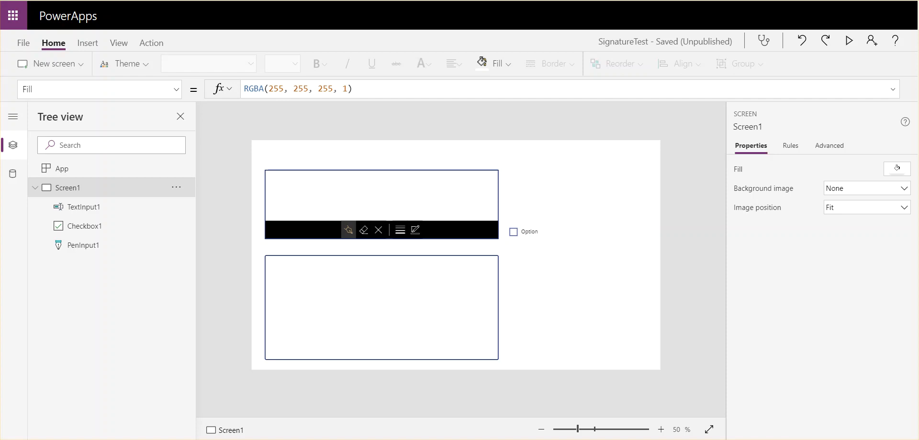
{"action": "mouse_move", "coordinate": [430, 159]}
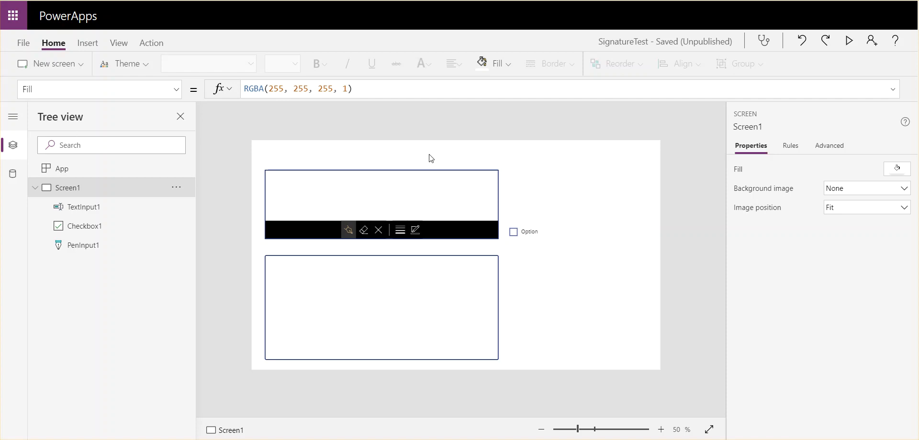
{"action": "mouse_move", "coordinate": [511, 236]}
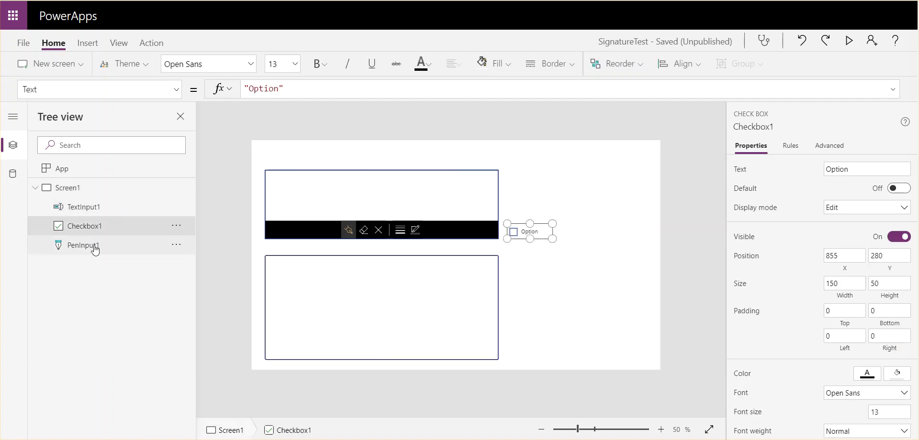
Step: Set Checkbox1's OnSelect to Set(SignatureFile, JSON(PenInput1.Image, IncludeBinaryData))
{"action": "left_click", "coordinate": [84, 245]}
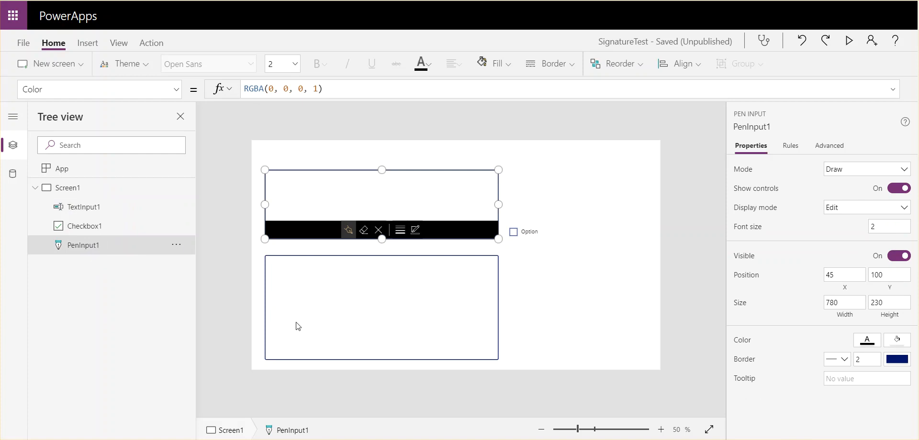
{"action": "mouse_move", "coordinate": [475, 253]}
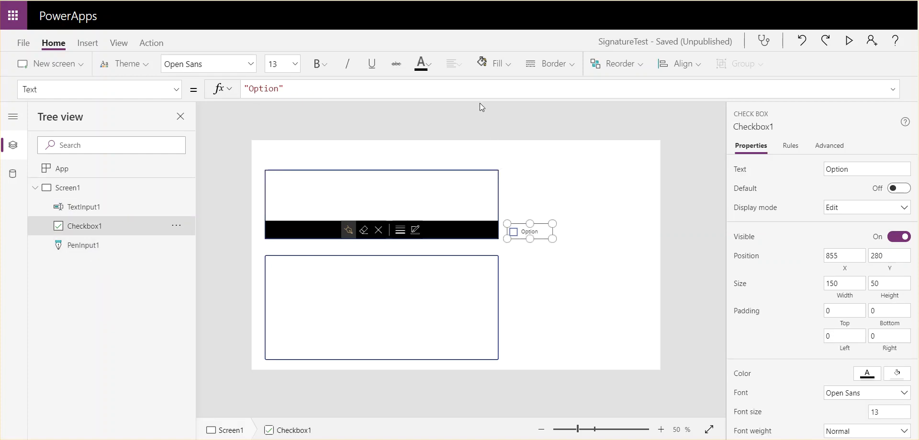
{"action": "left_click", "coordinate": [177, 89]}
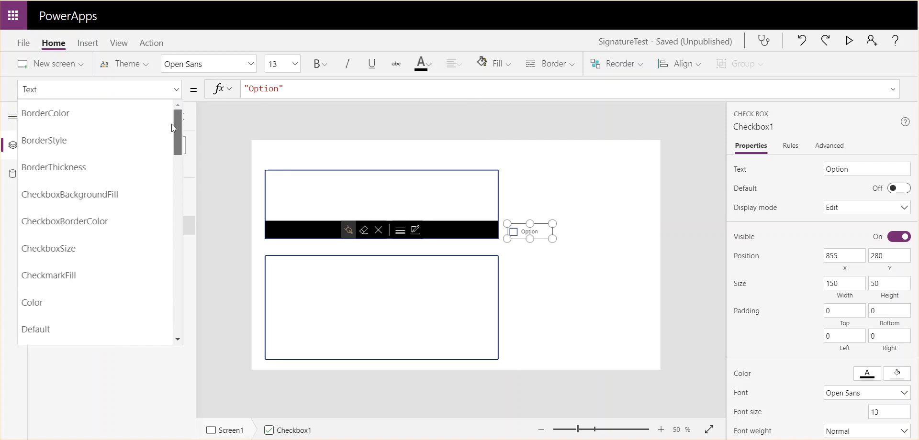
{"action": "scroll", "scroll_direction": "down", "scroll_amount": 3}
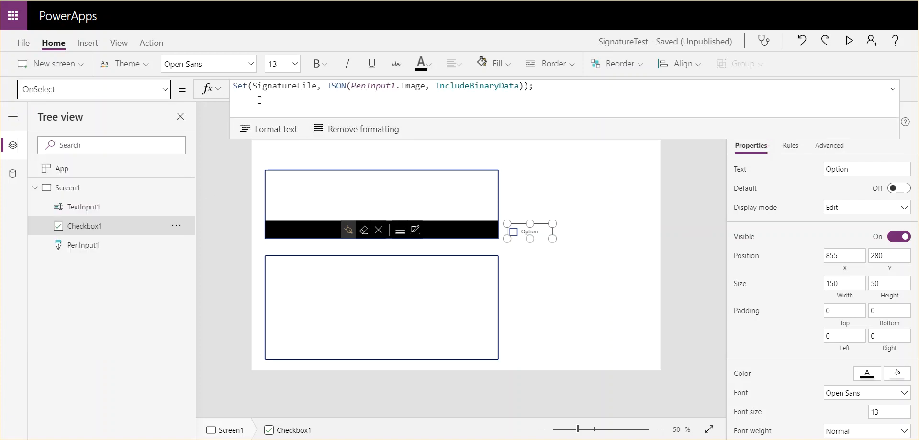
{"action": "left_click", "coordinate": [283, 86]}
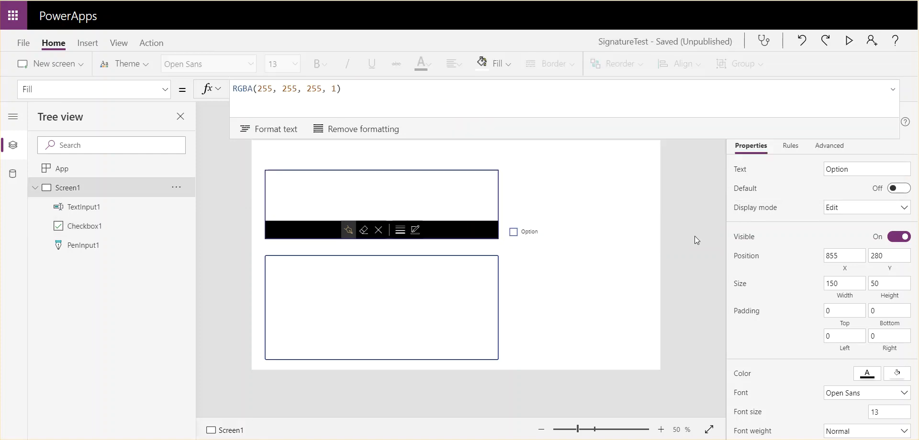
Step: Set TextInput1's Default to SignatureFile and run the app in preview
{"action": "left_click", "coordinate": [381, 308]}
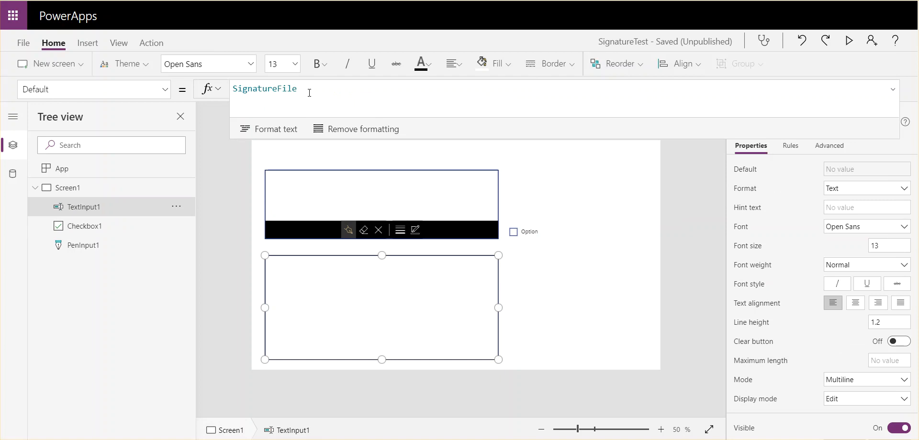
{"action": "double_click", "coordinate": [264, 89]}
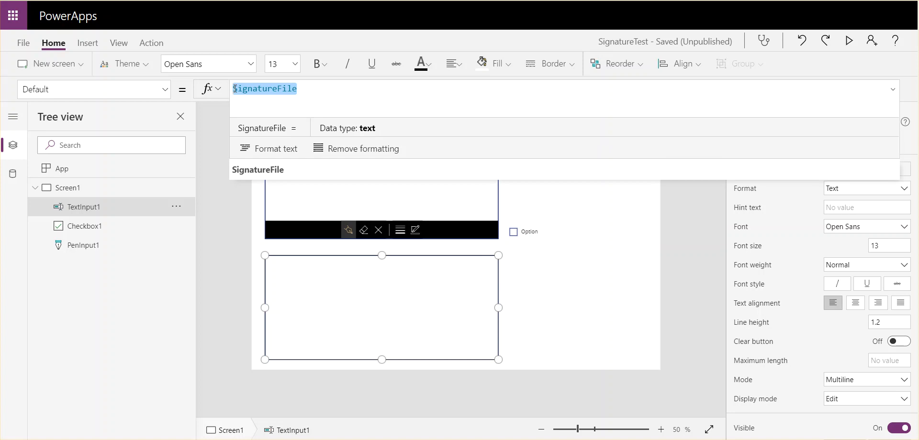
{"action": "left_click", "coordinate": [68, 187]}
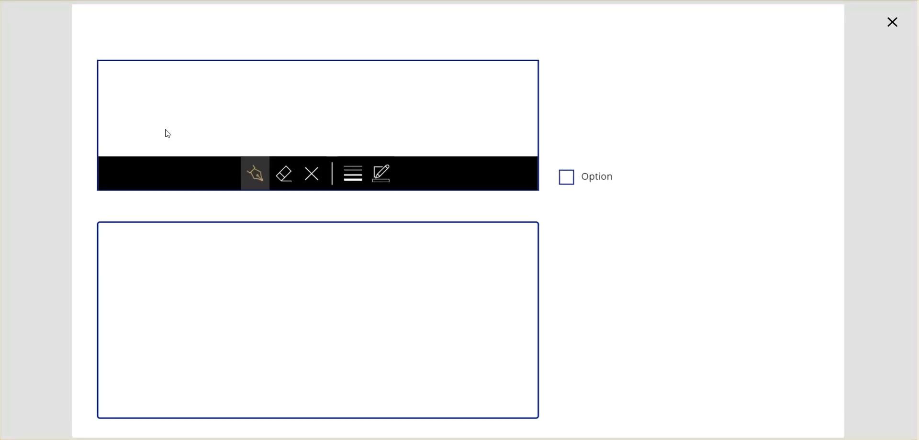
Step: Draw a test signature, tick Option to fill the text box with base64 data, and exit preview
{"action": "left_click_drag", "start_coordinate": [120, 103], "coordinate": [141, 153]}
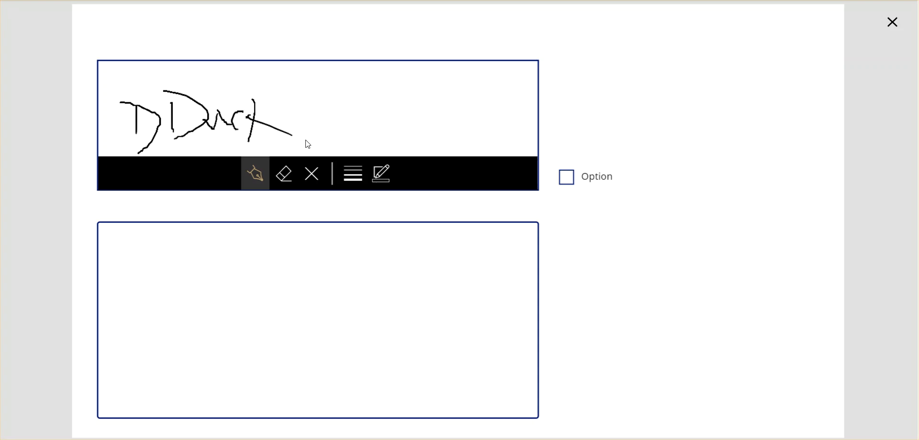
{"action": "left_click", "coordinate": [566, 177]}
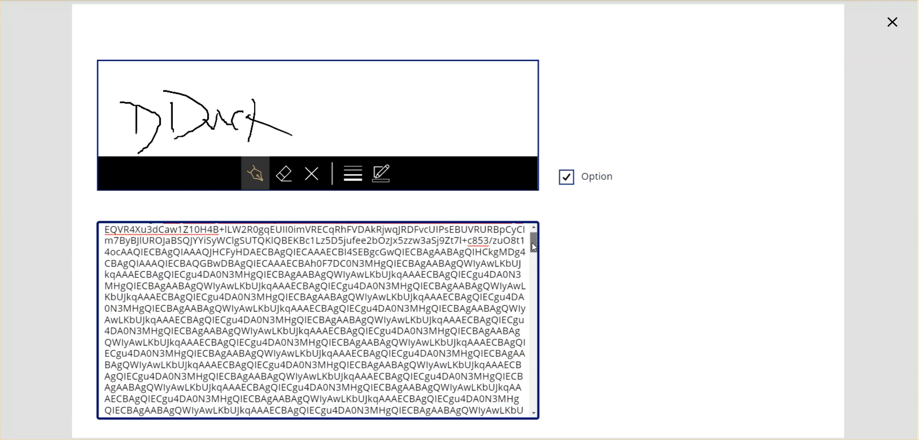
{"action": "scroll", "scroll_direction": "down", "scroll_amount": 3}
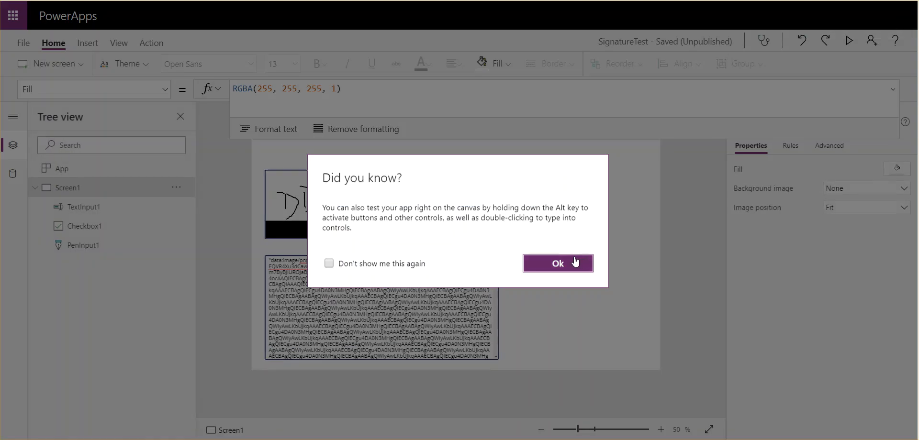
{"action": "left_click", "coordinate": [556, 262]}
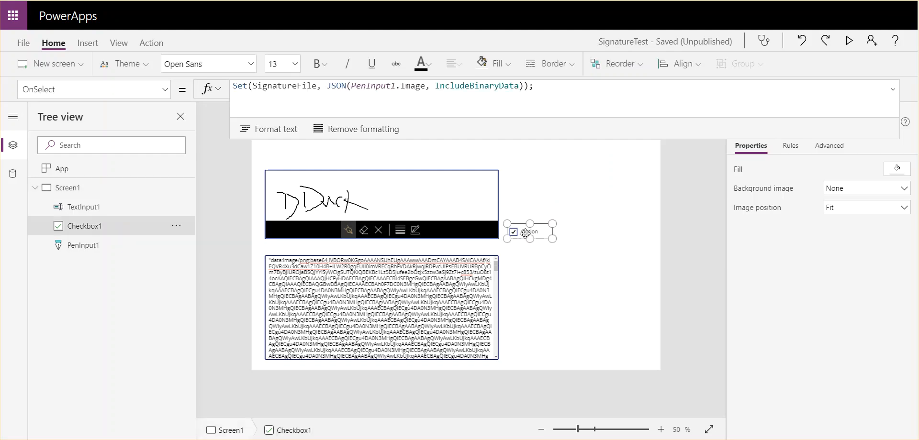